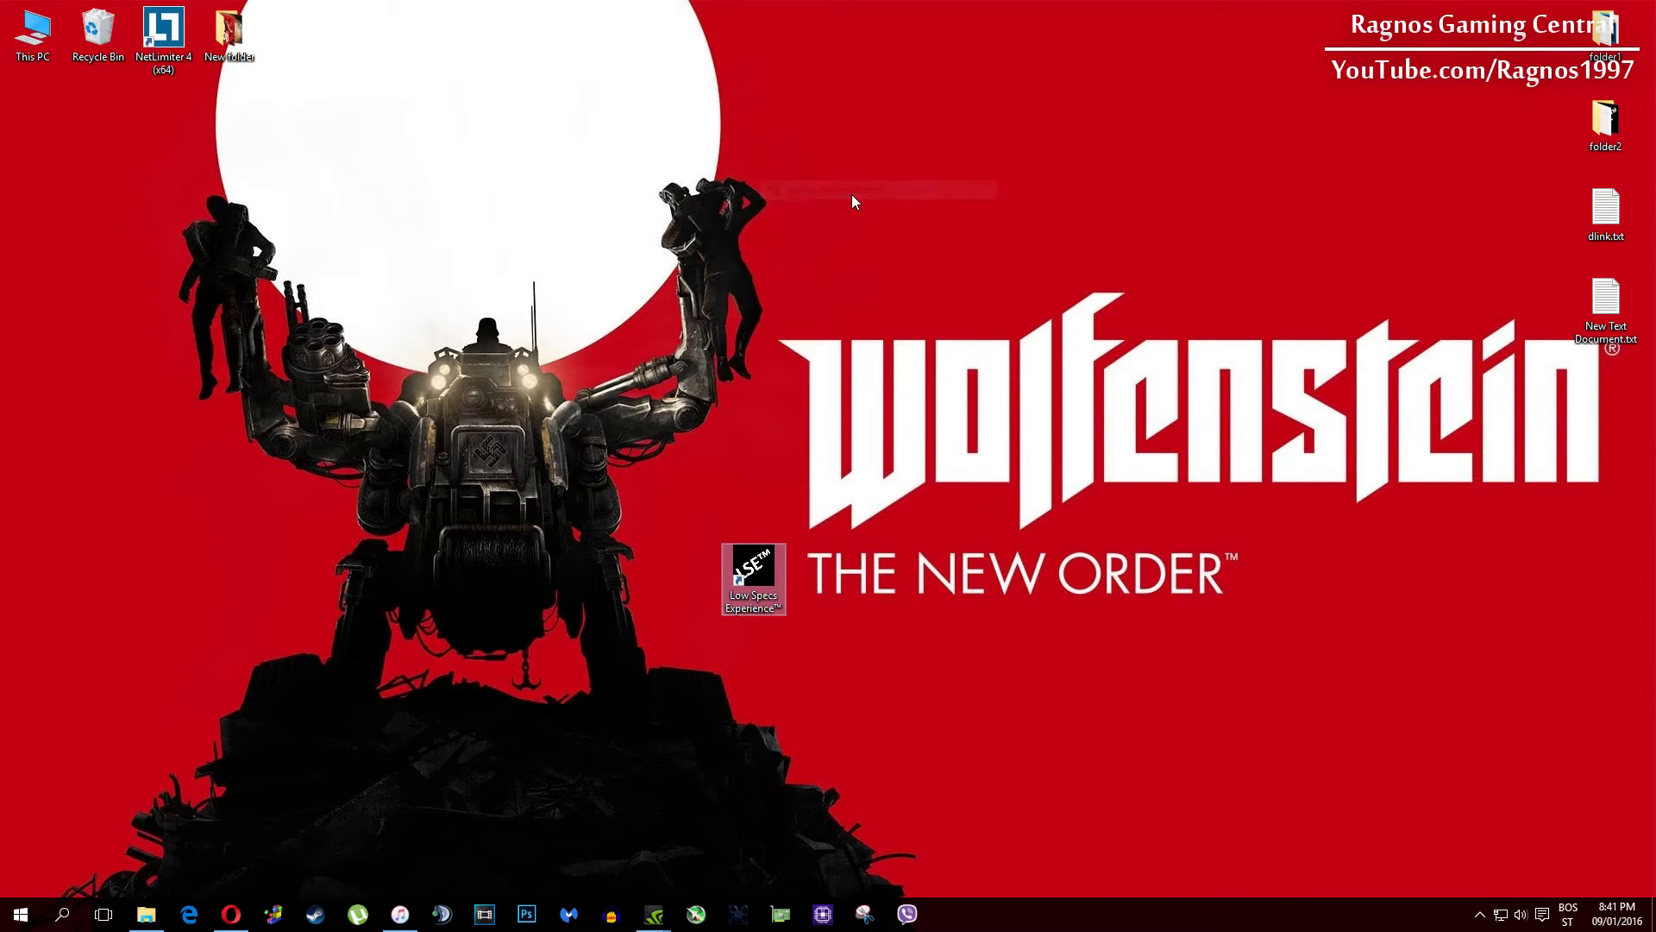
- Launch Low Specs Experience and show the second page of supported games
double_click(756, 600)
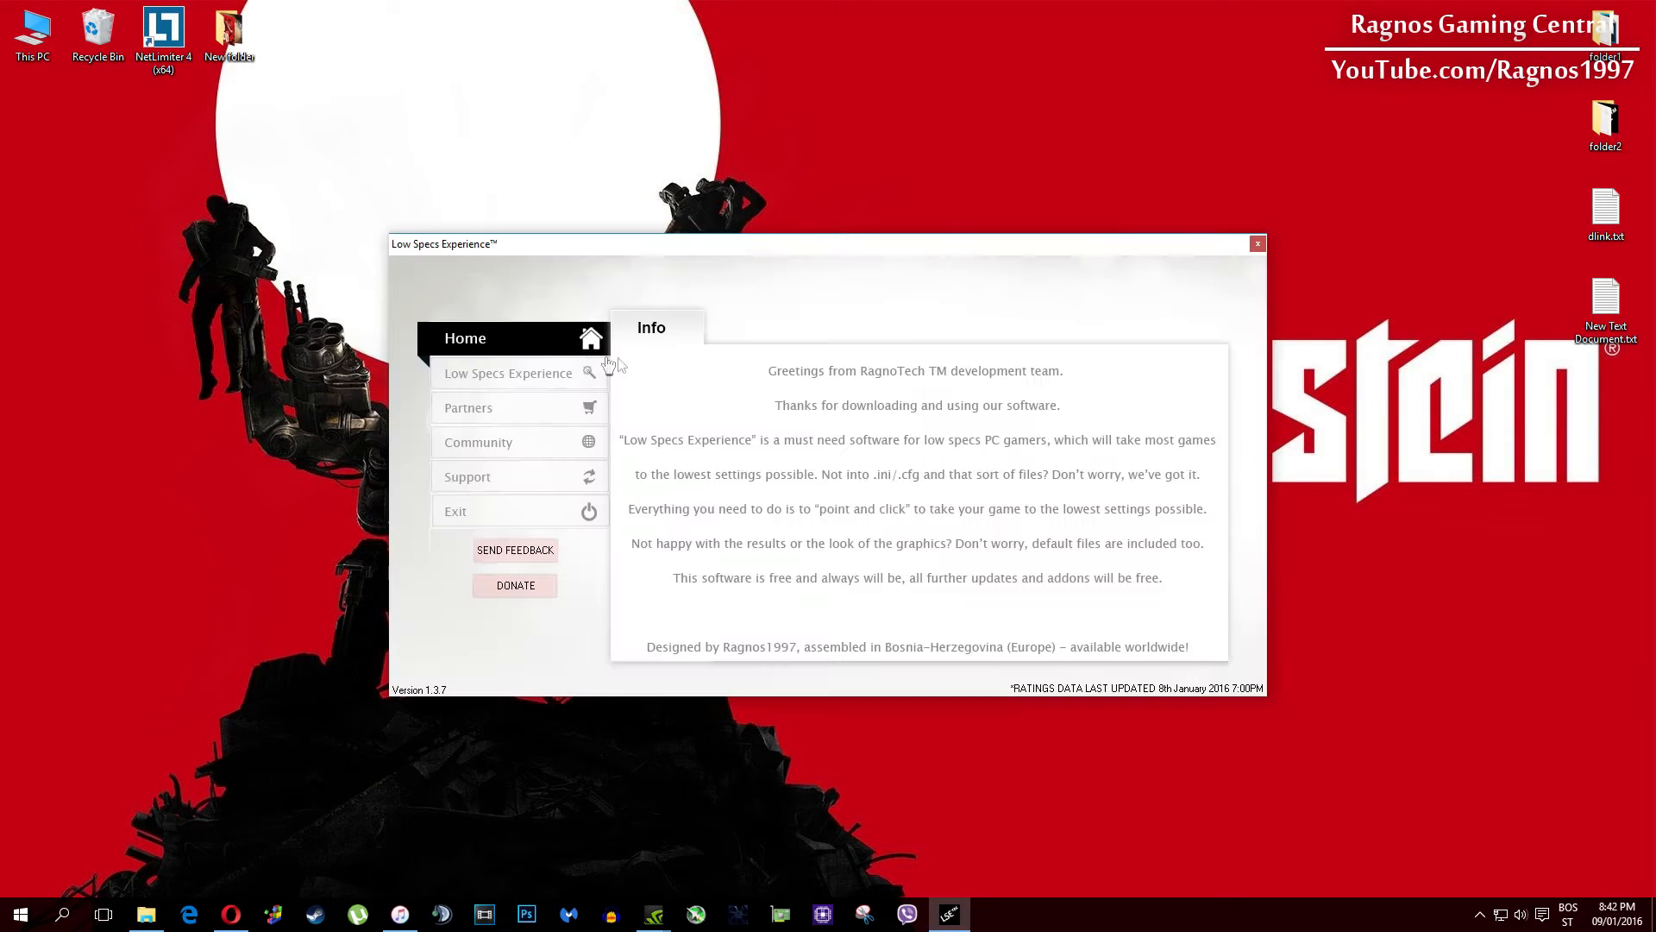
click(507, 373)
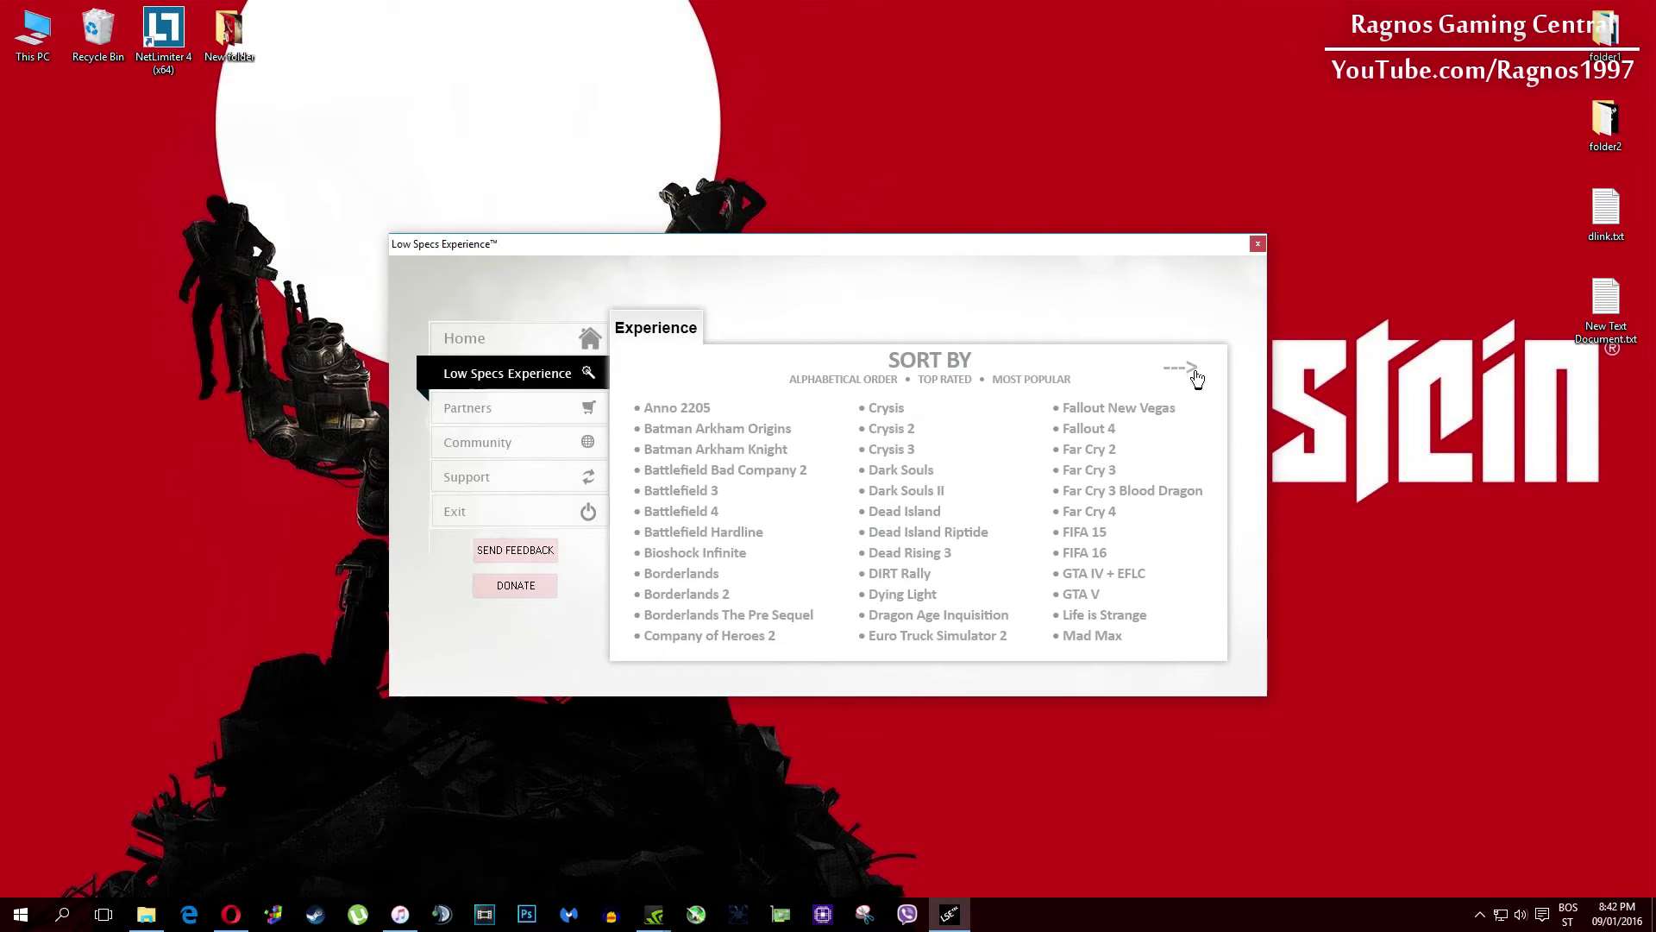
click(1193, 367)
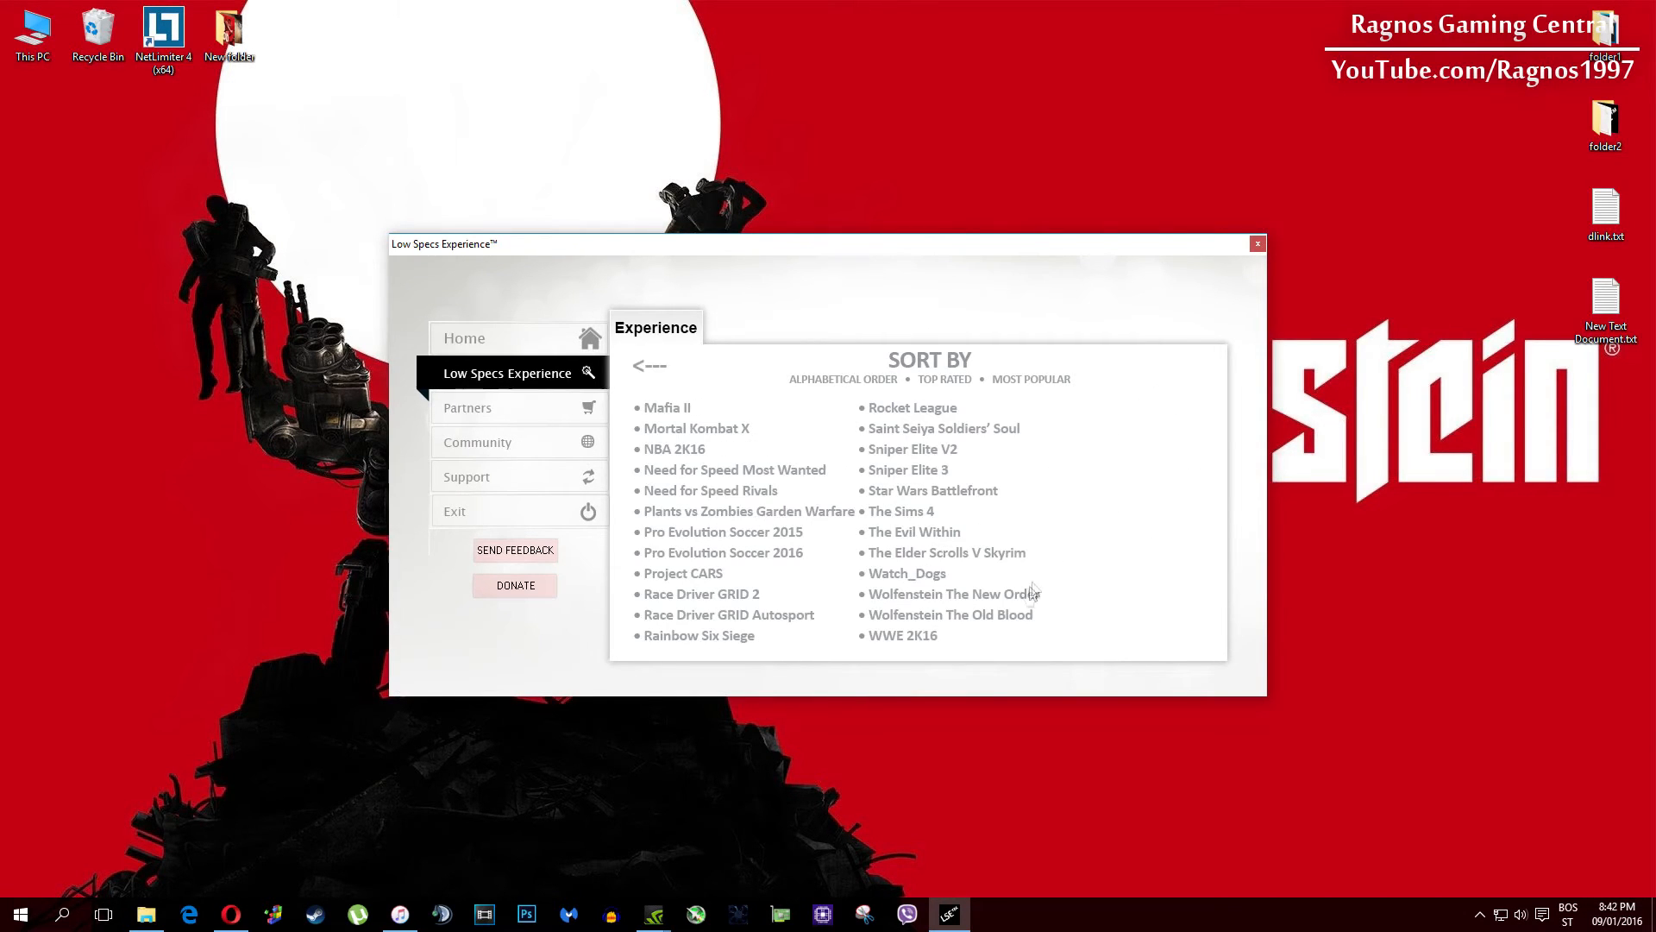
- Optimize Wolfenstein The New Order at 640x480, creating the ResC640x480 desktop shortcut
click(949, 594)
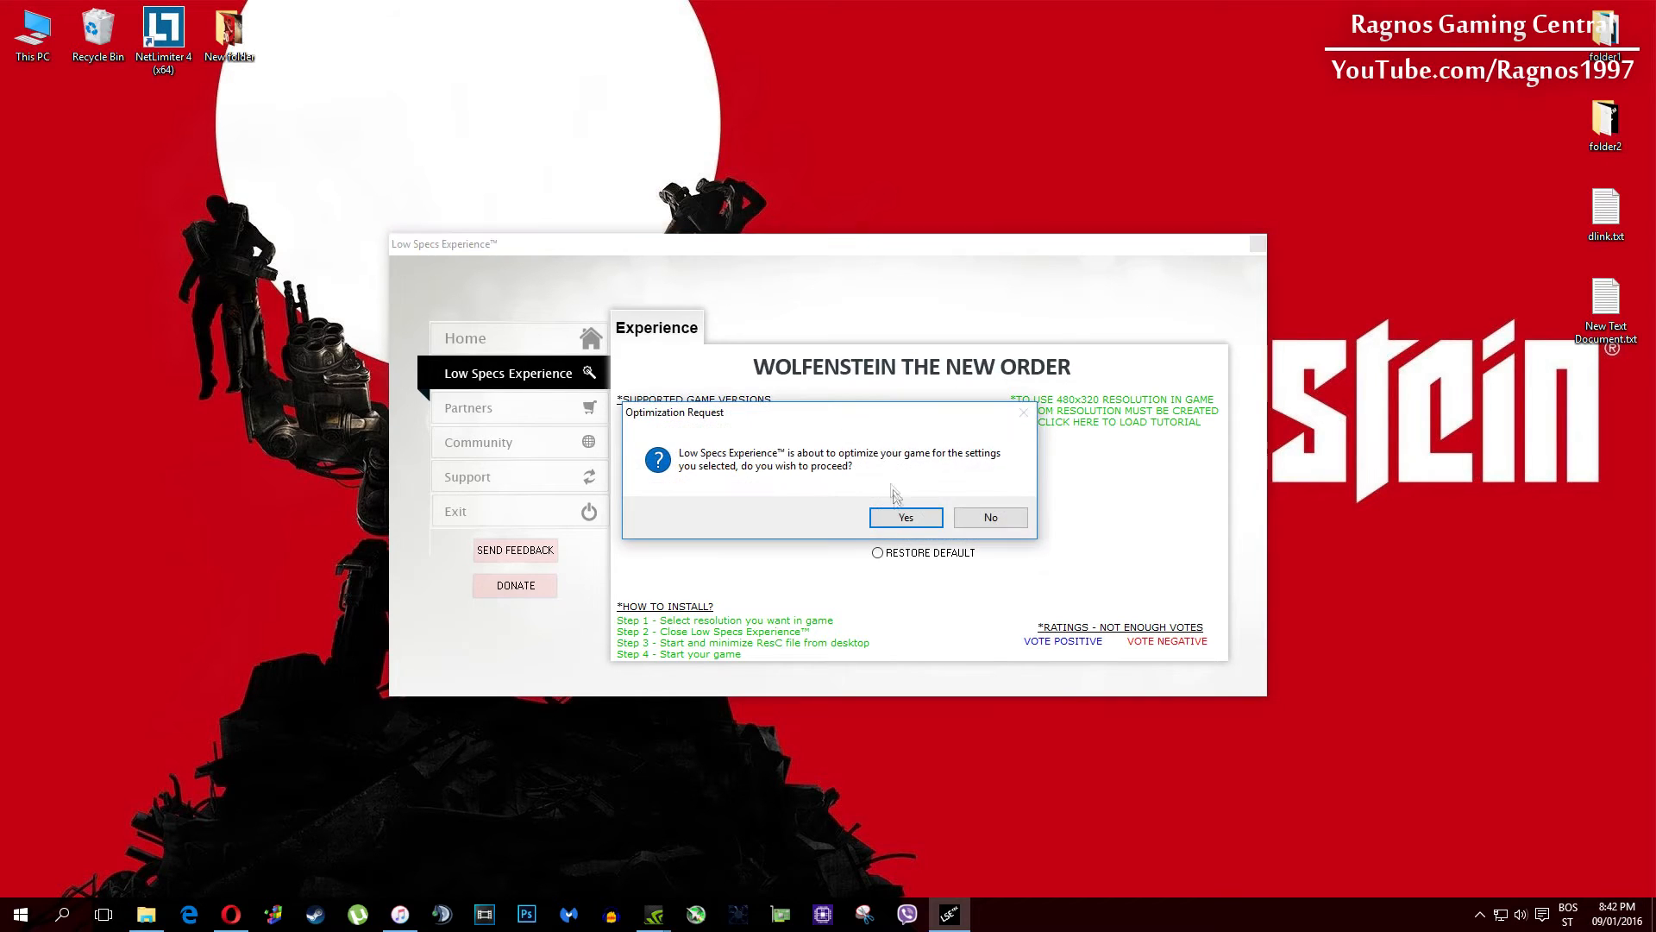
click(906, 517)
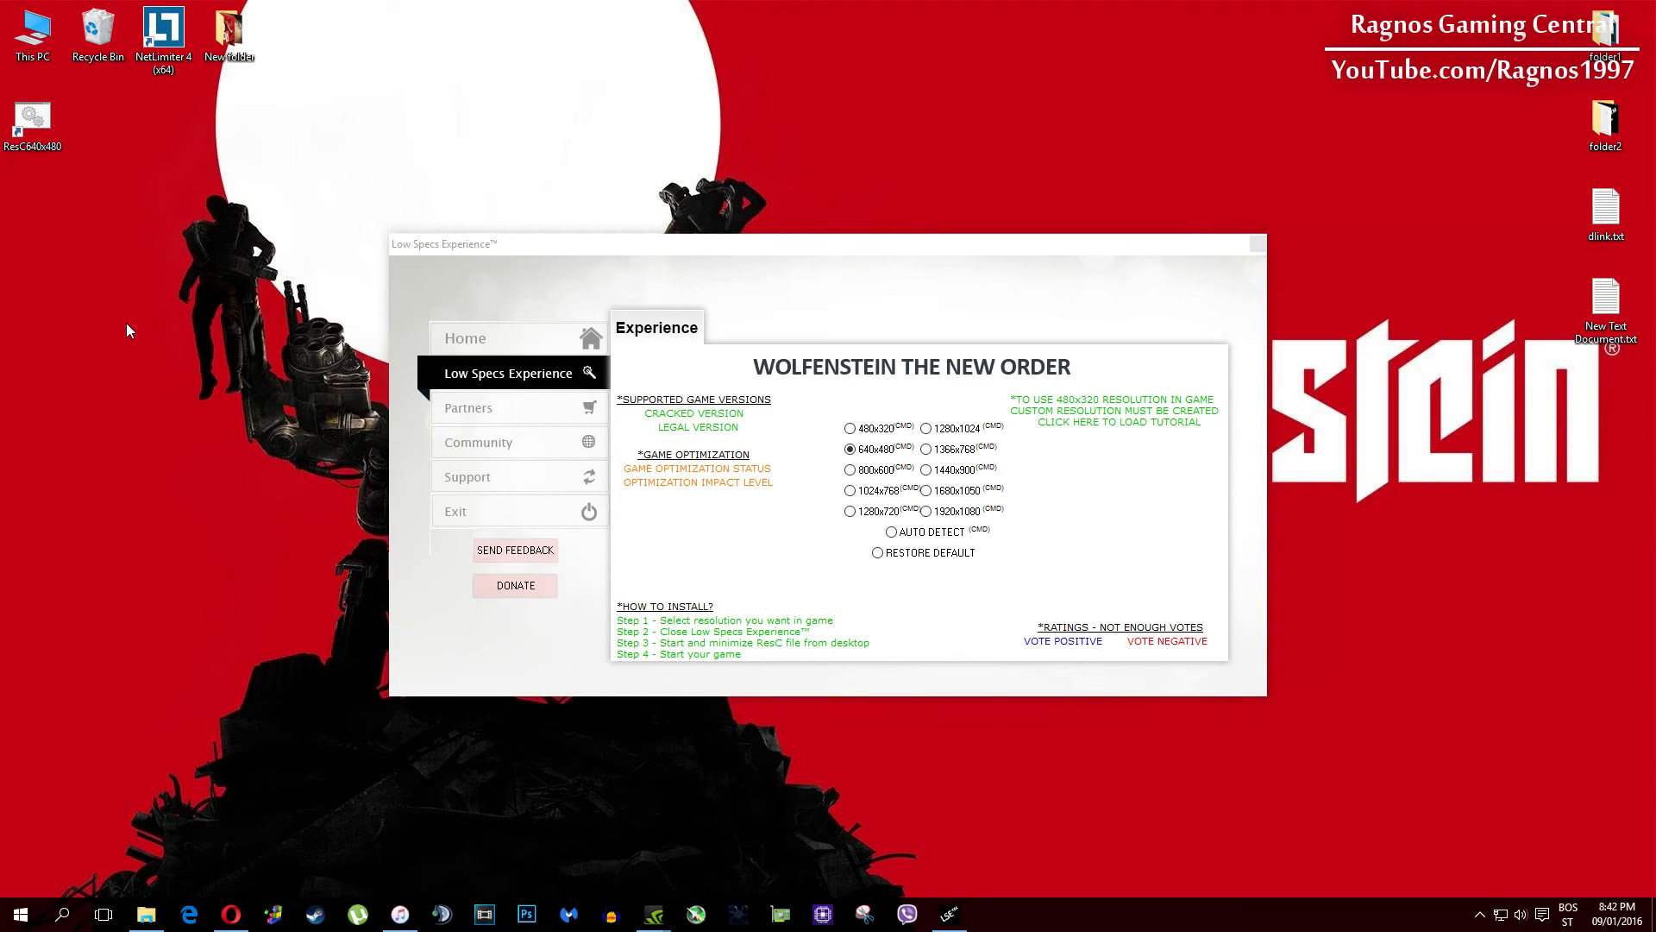
click(31, 119)
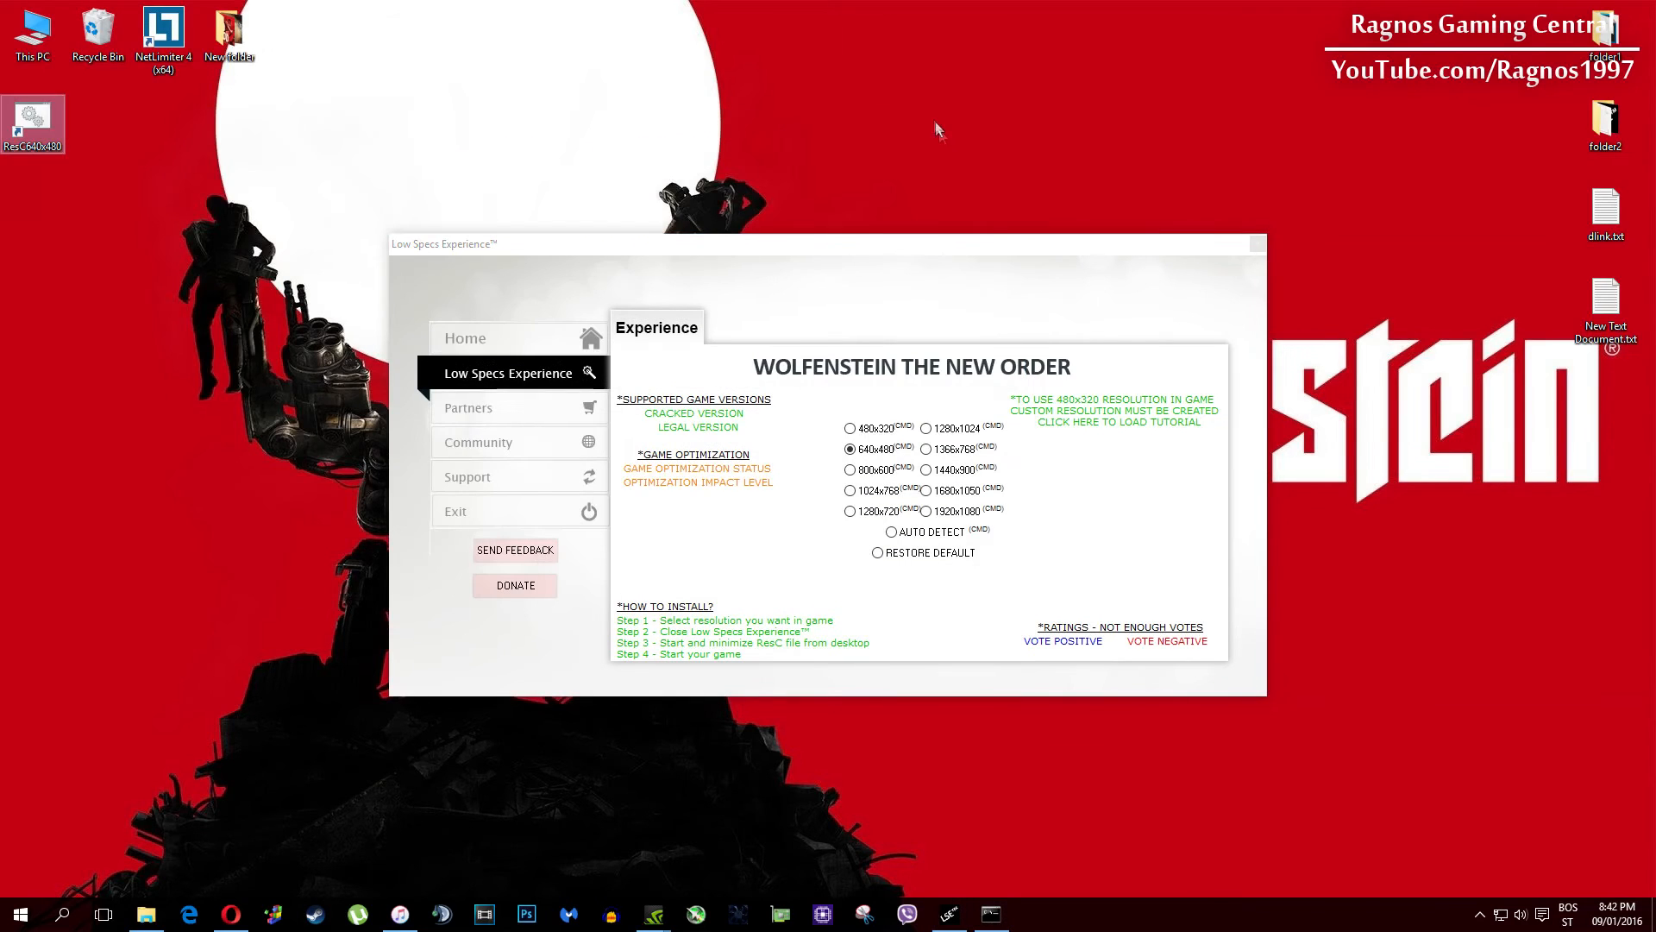
- Run the ResC640x480 resolution changer and close its console window
double_click(27, 118)
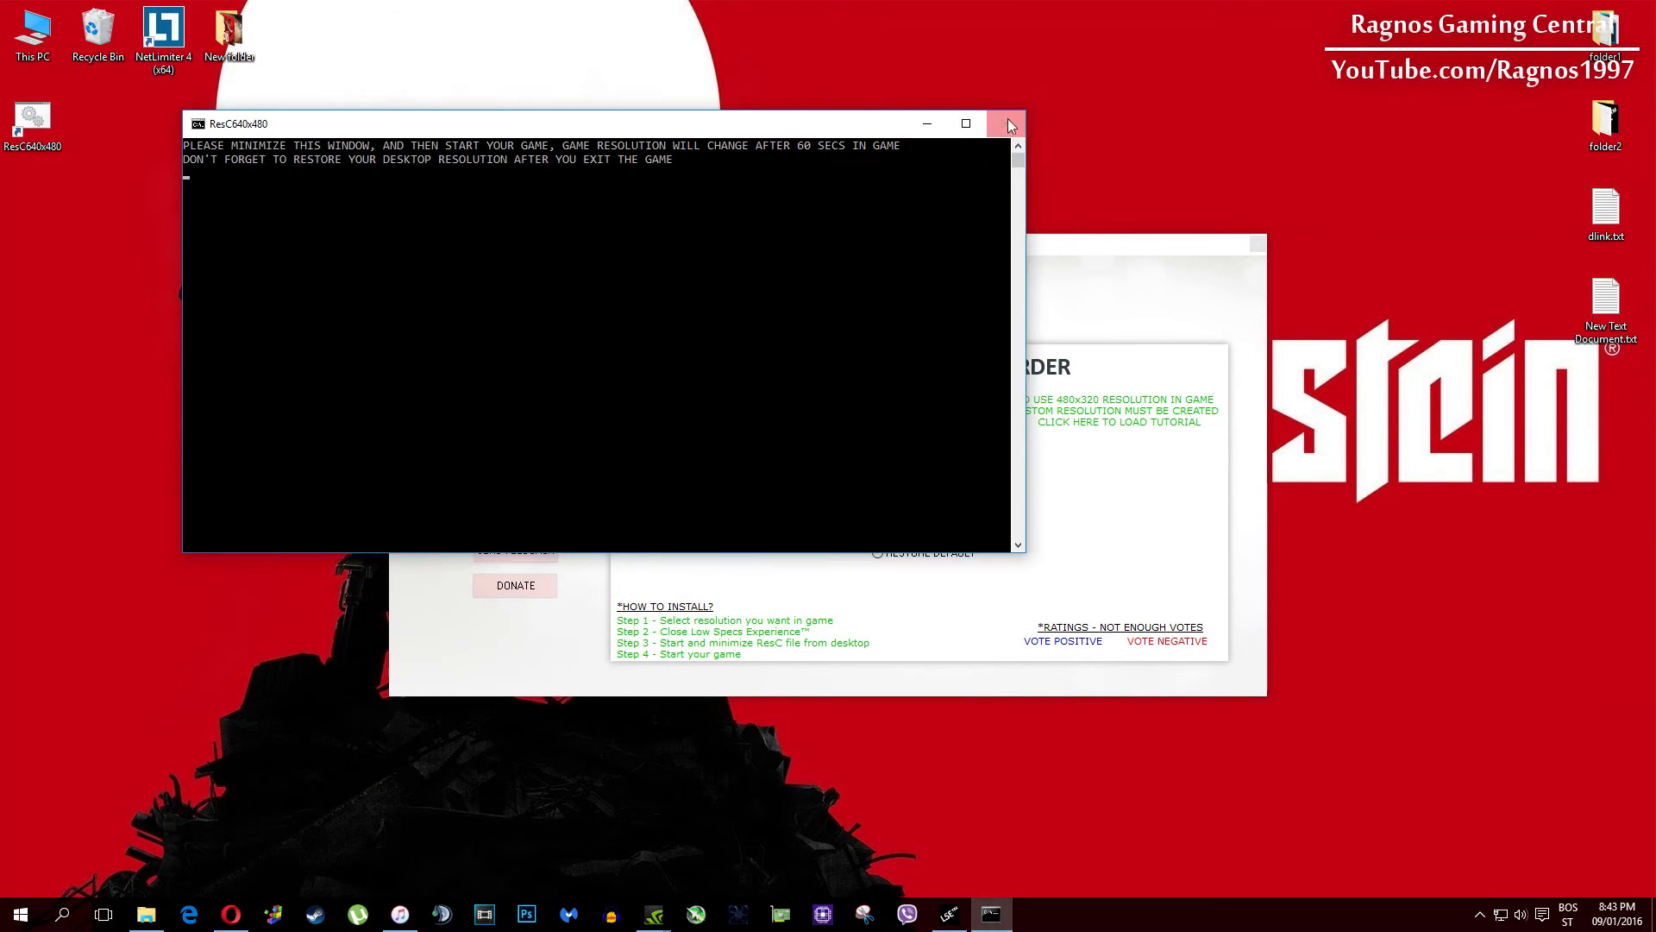
click(1004, 125)
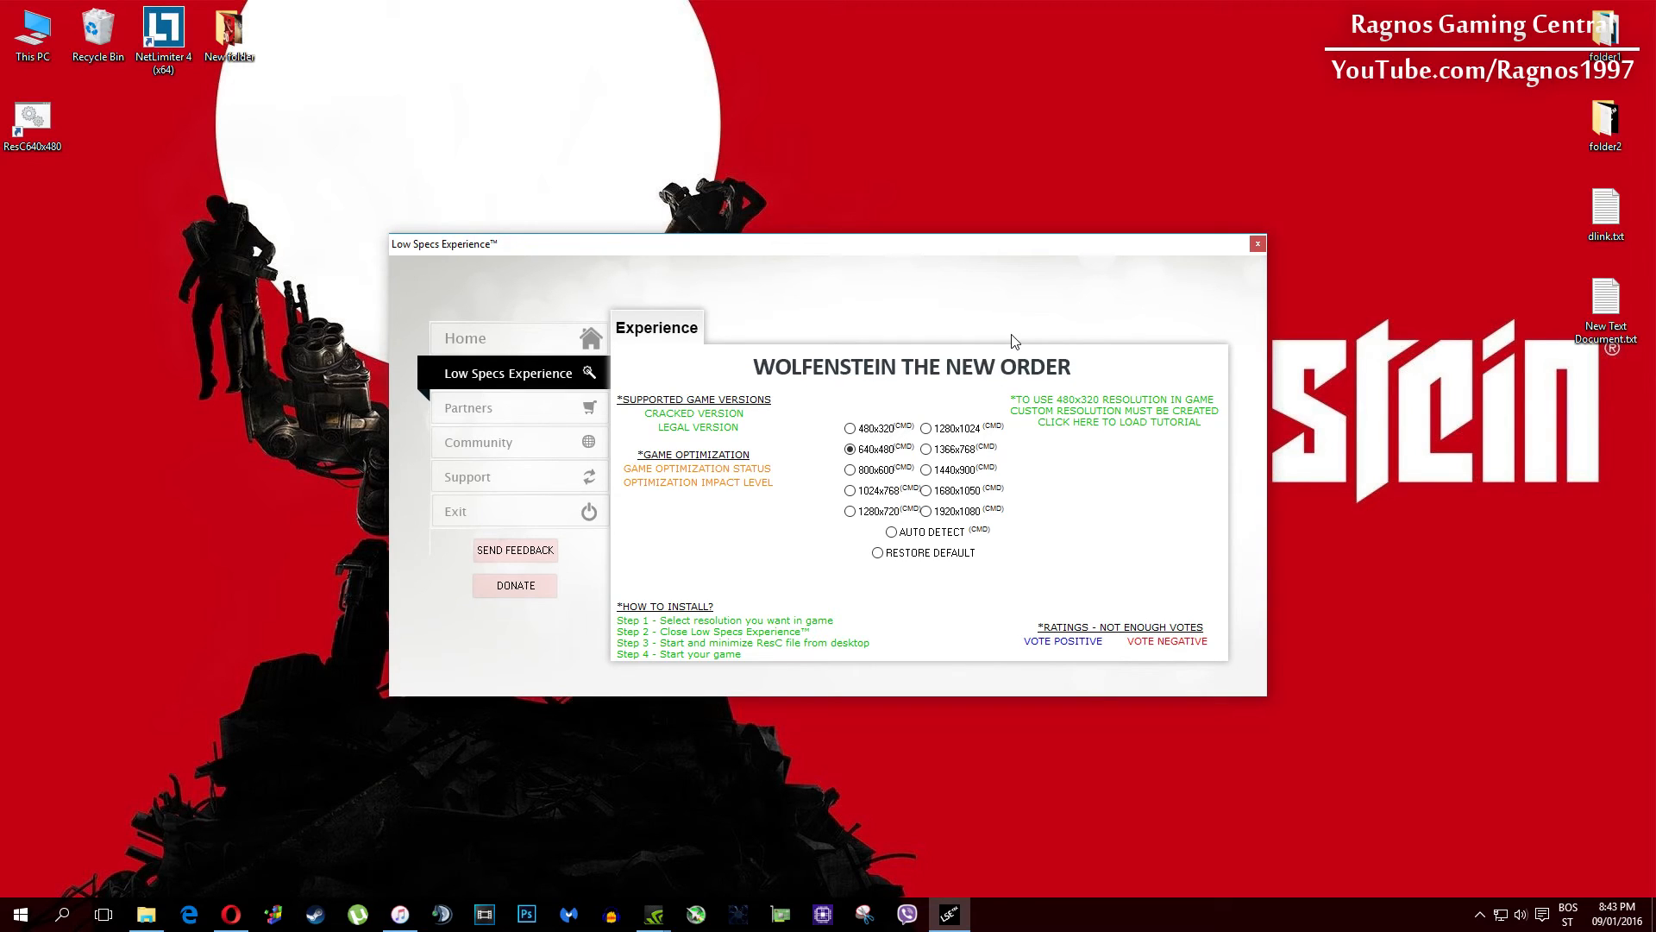
- Restore Wolfenstein The New Order to its default settings via Restore Default
click(876, 552)
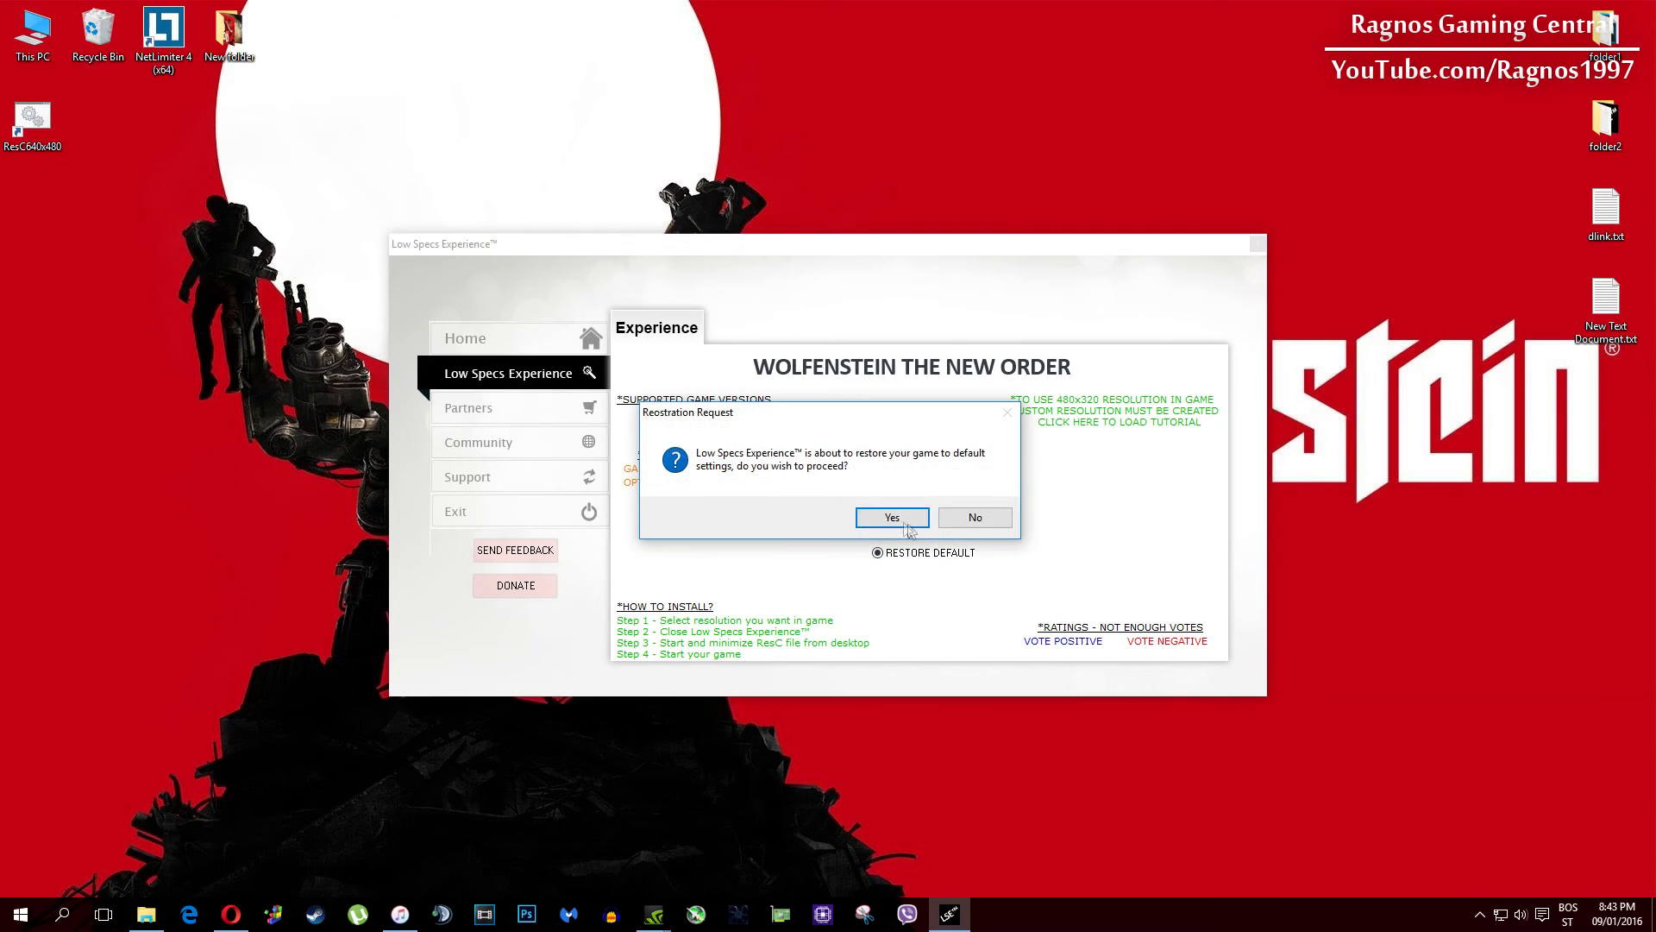
click(892, 518)
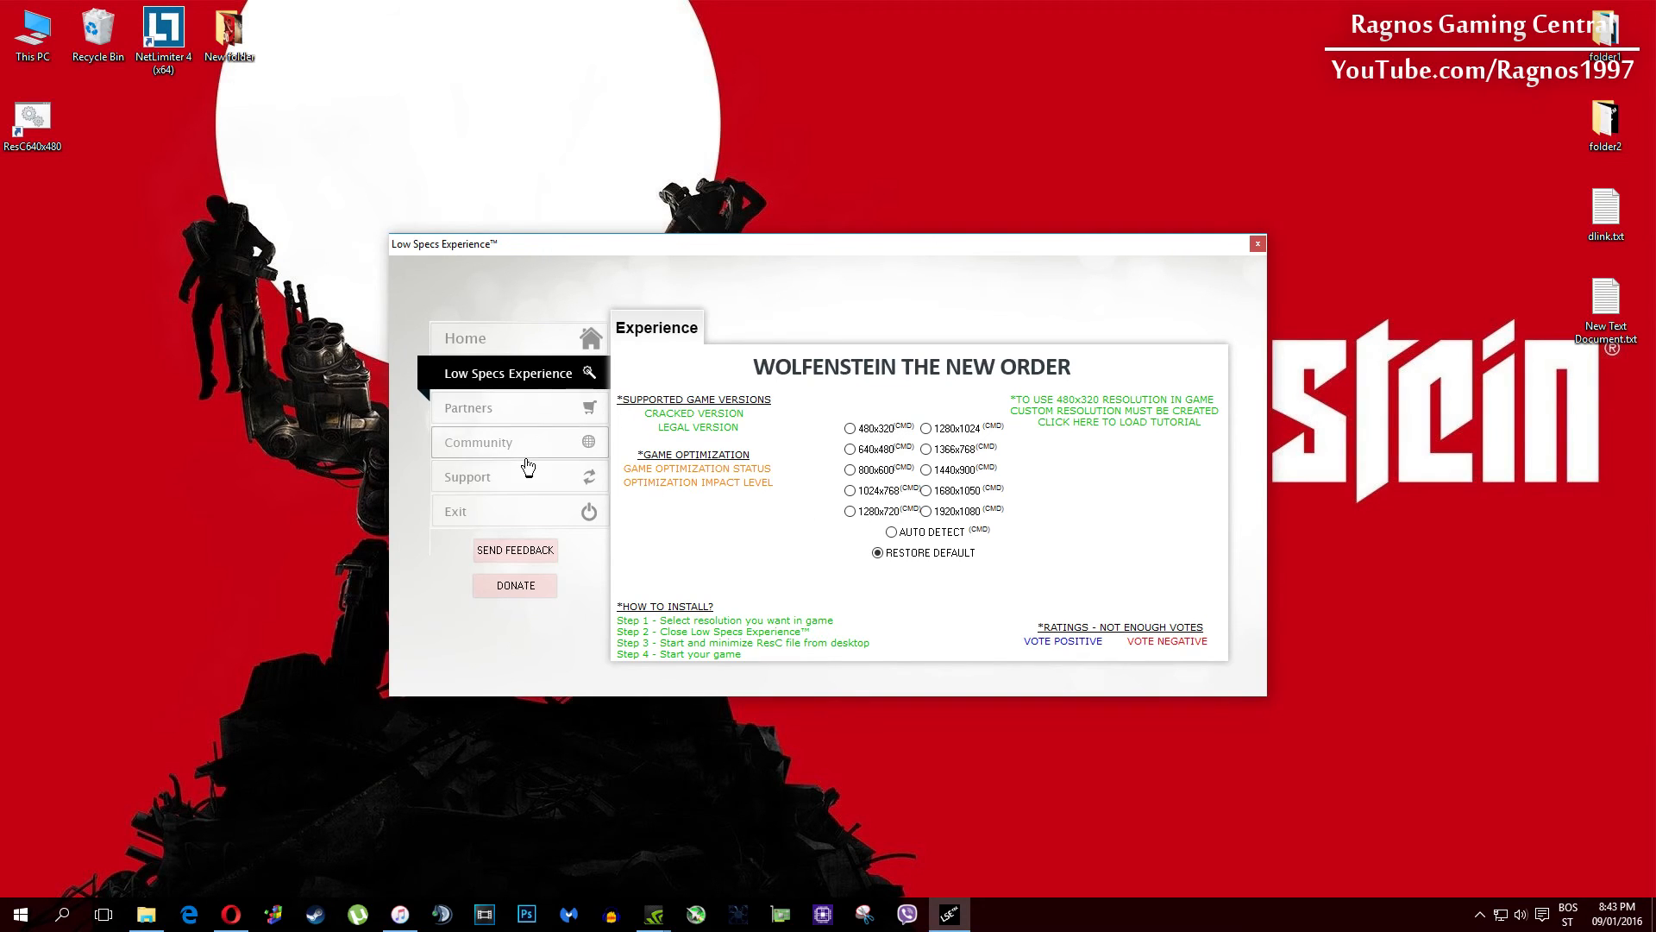
- View the Support contact options, then exit Low Specs Experience
click(490, 477)
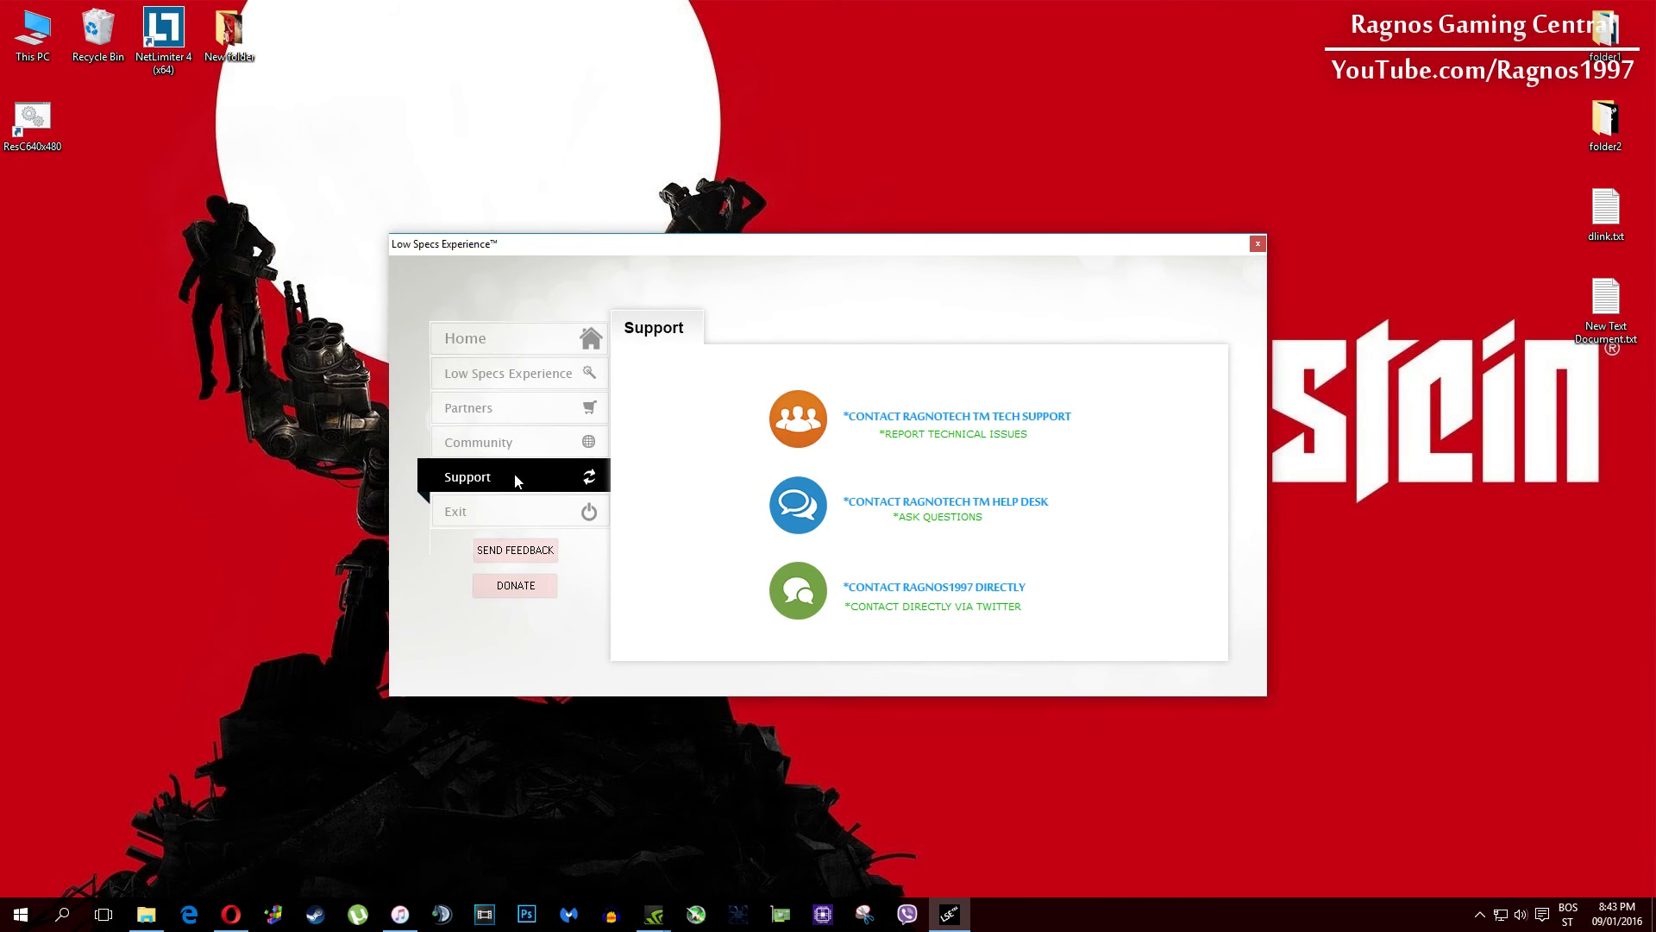
mouse_move(711, 487)
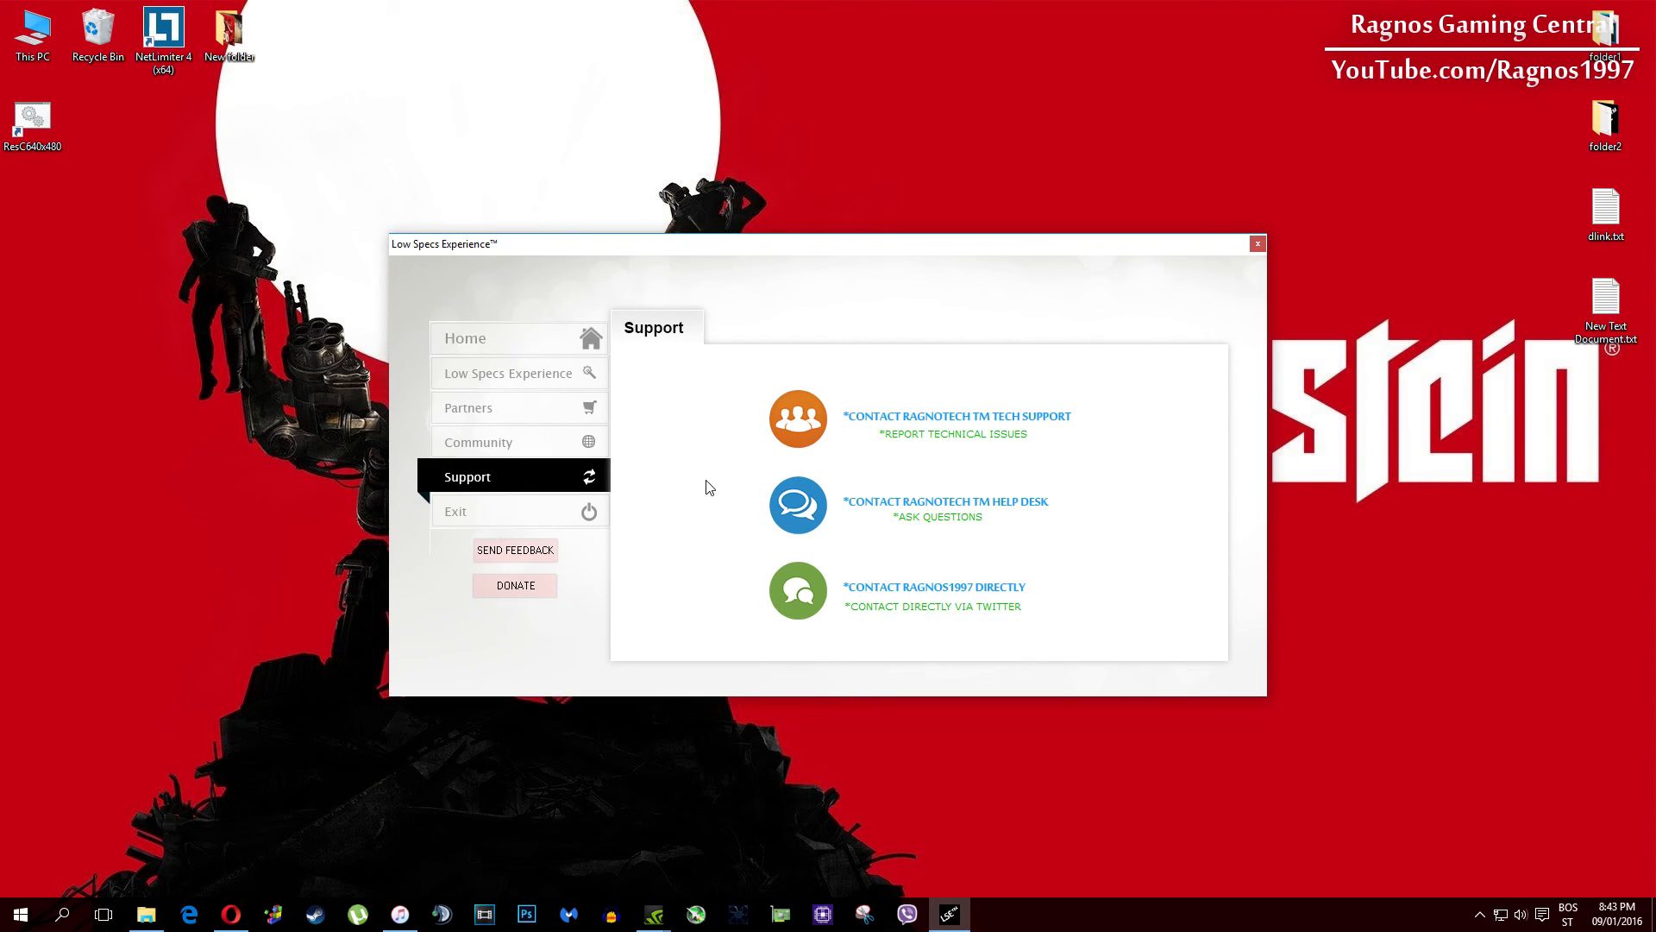
click(1256, 241)
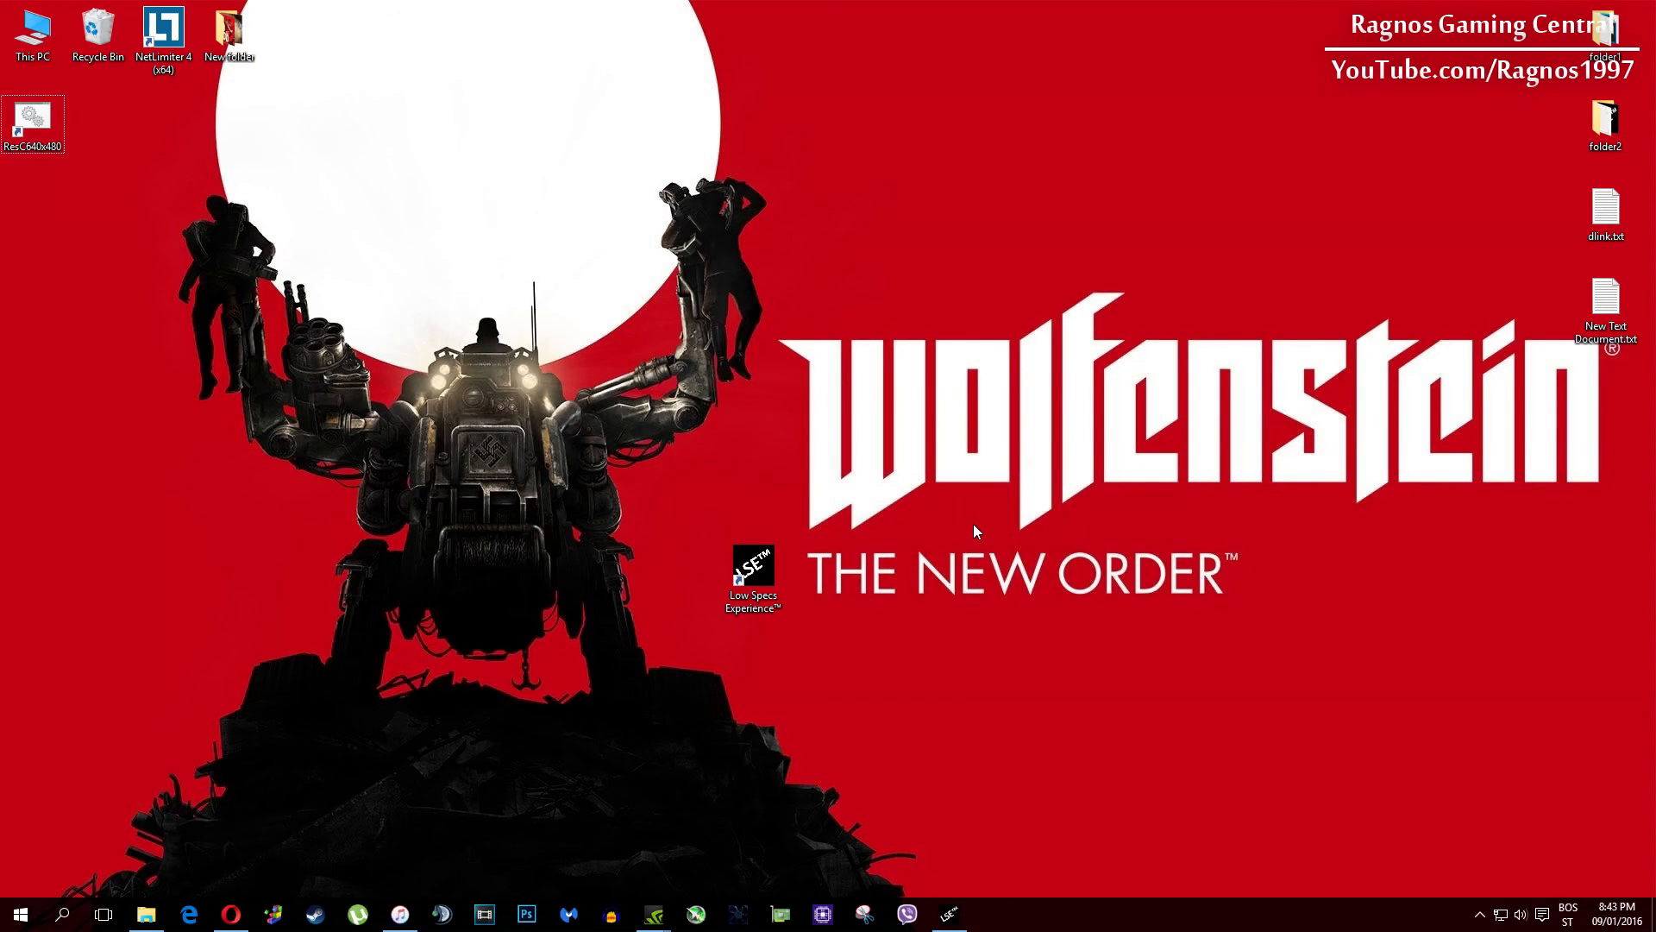